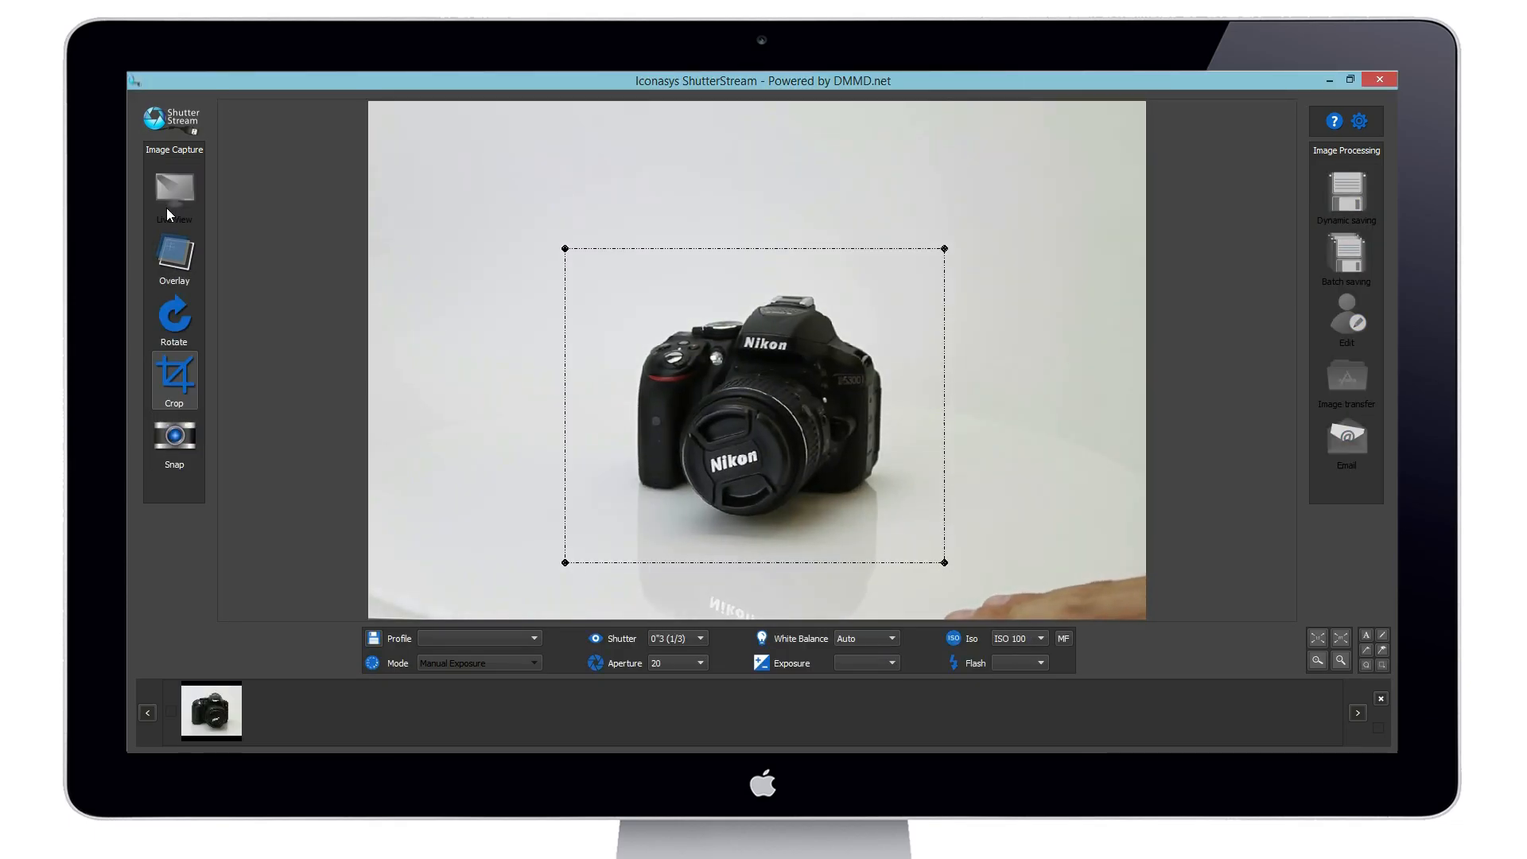
- Snap product shots of the camera from Live View into the filmstrip, then go to 360 capture settings
click(173, 436)
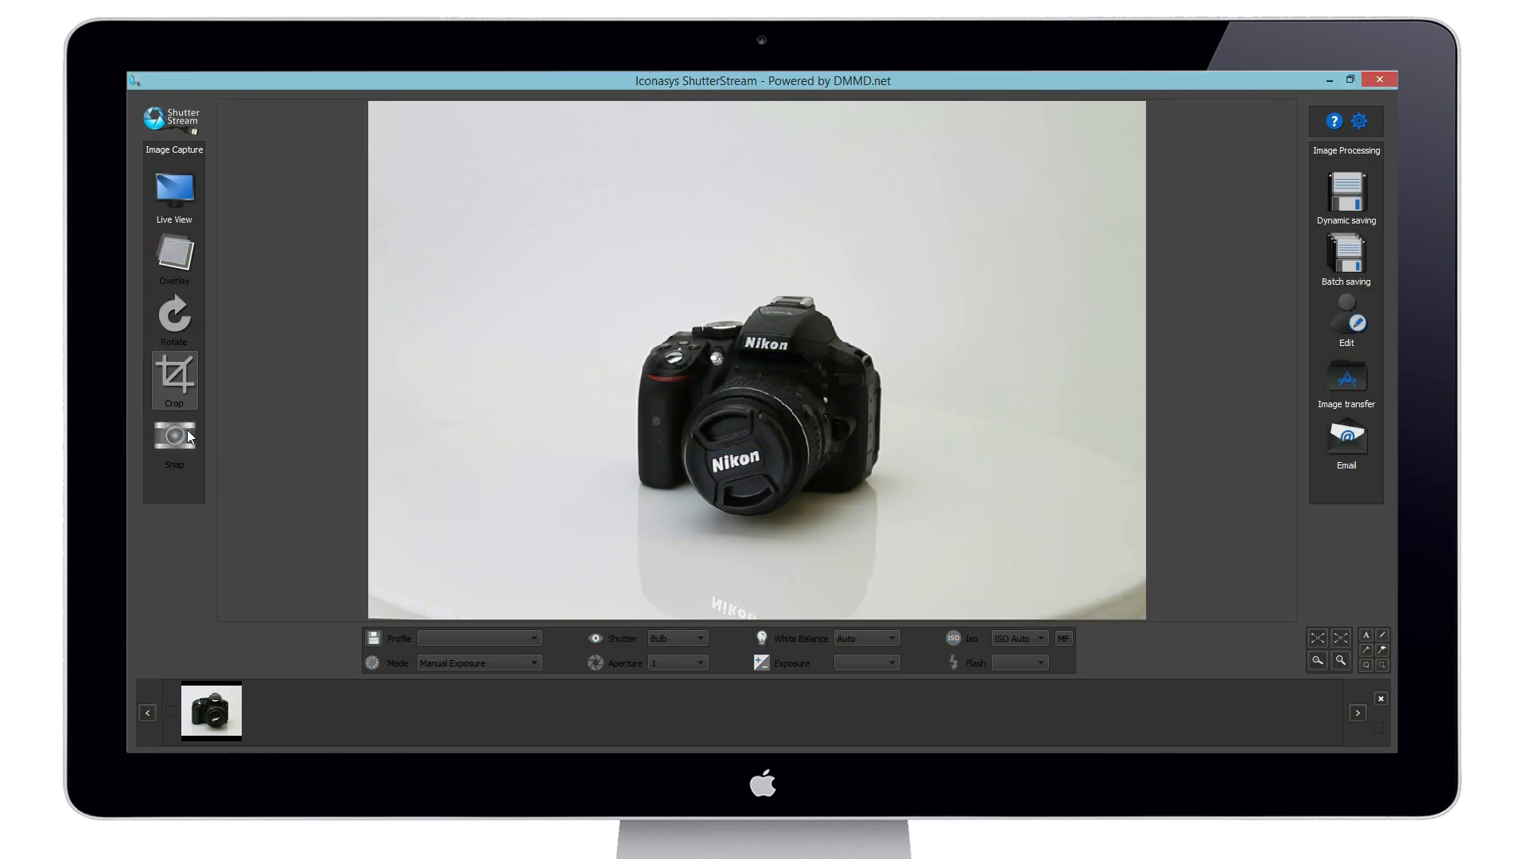
click(174, 436)
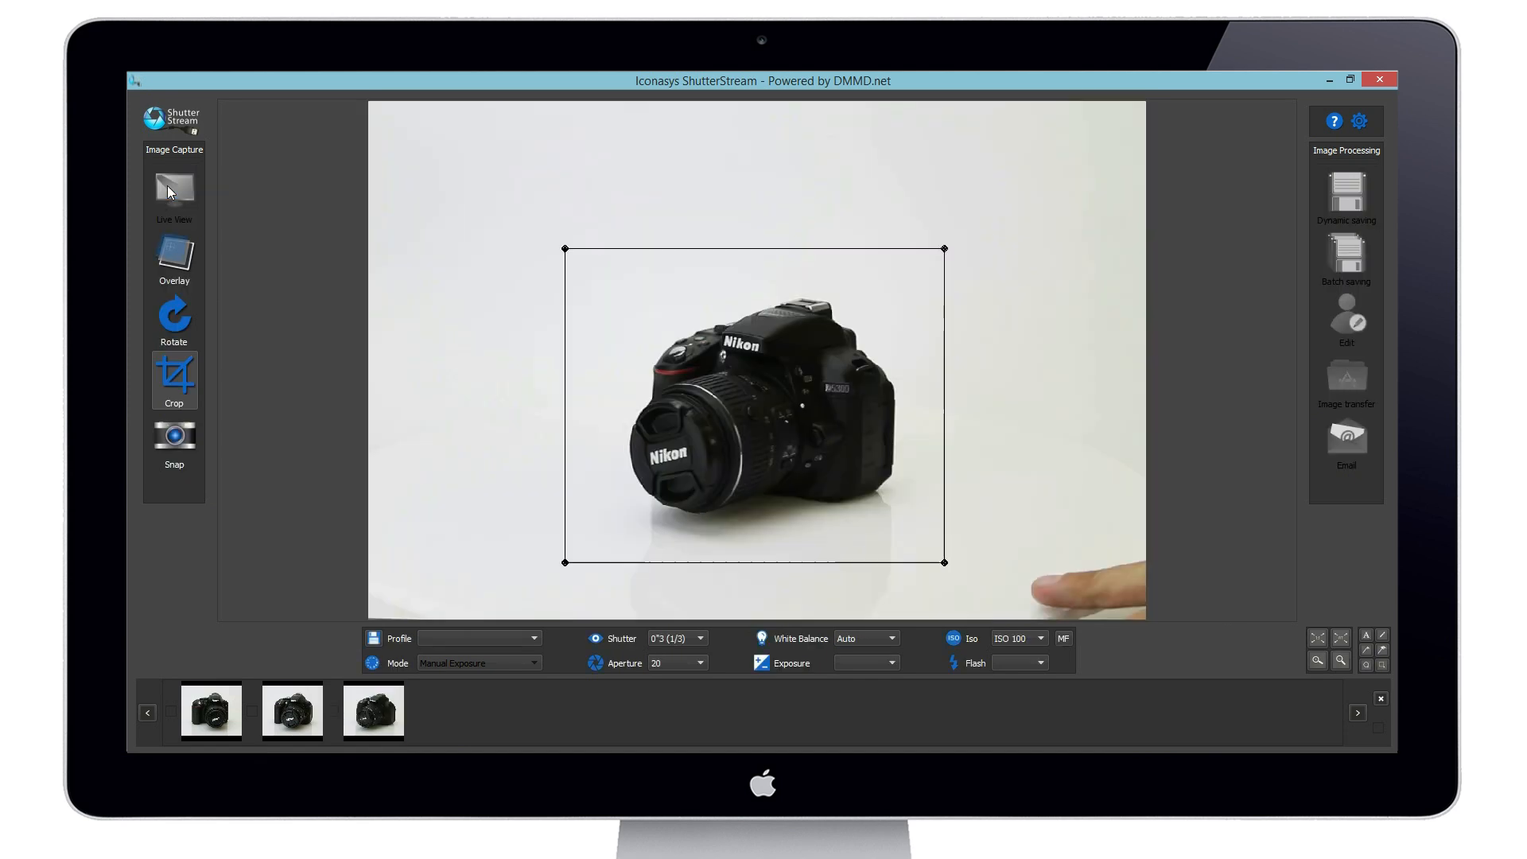
click(173, 433)
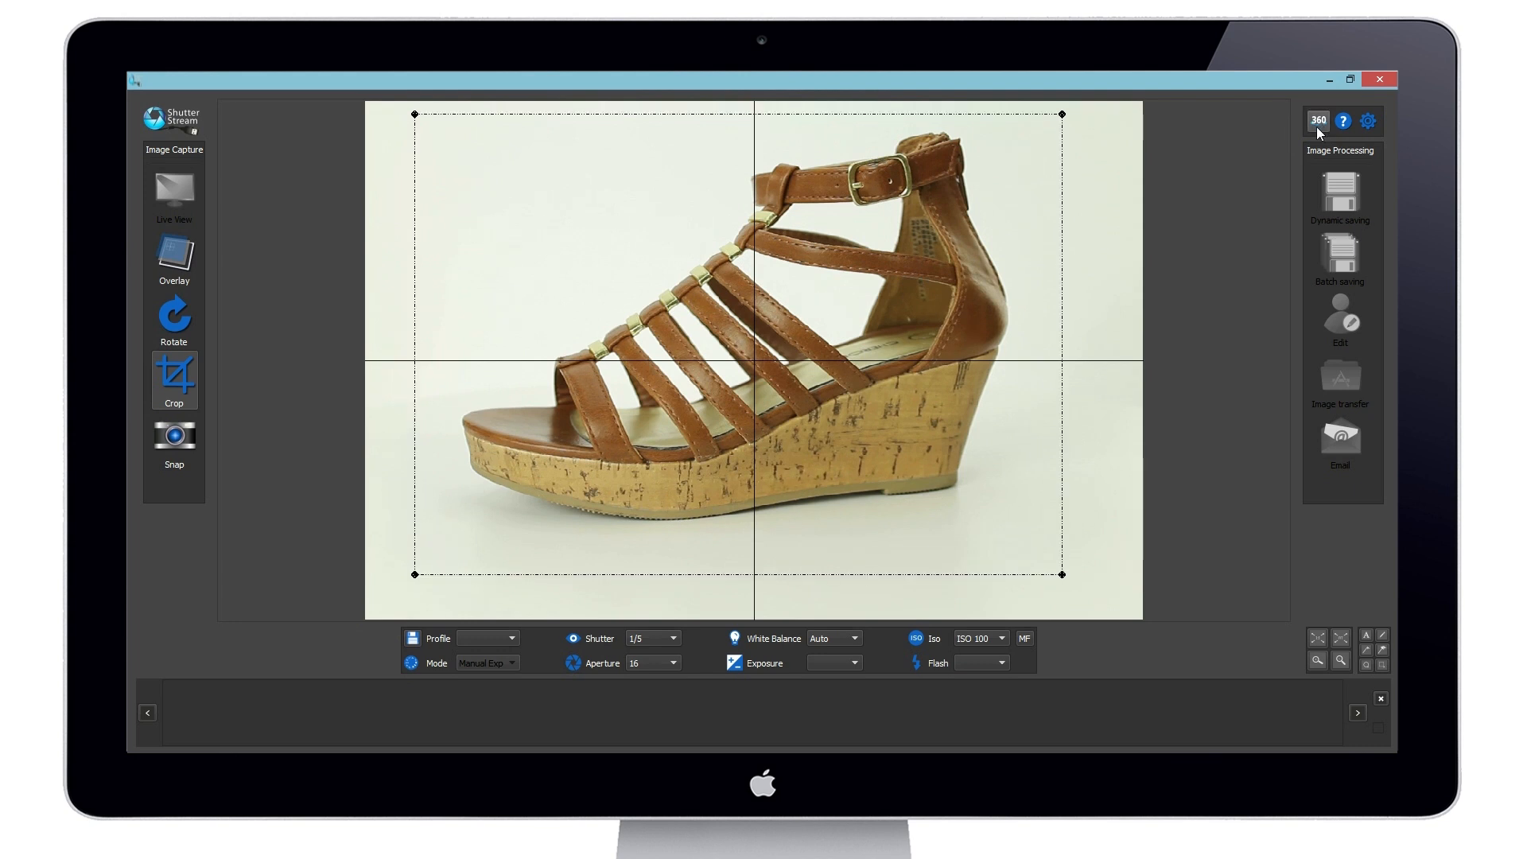
click(1317, 119)
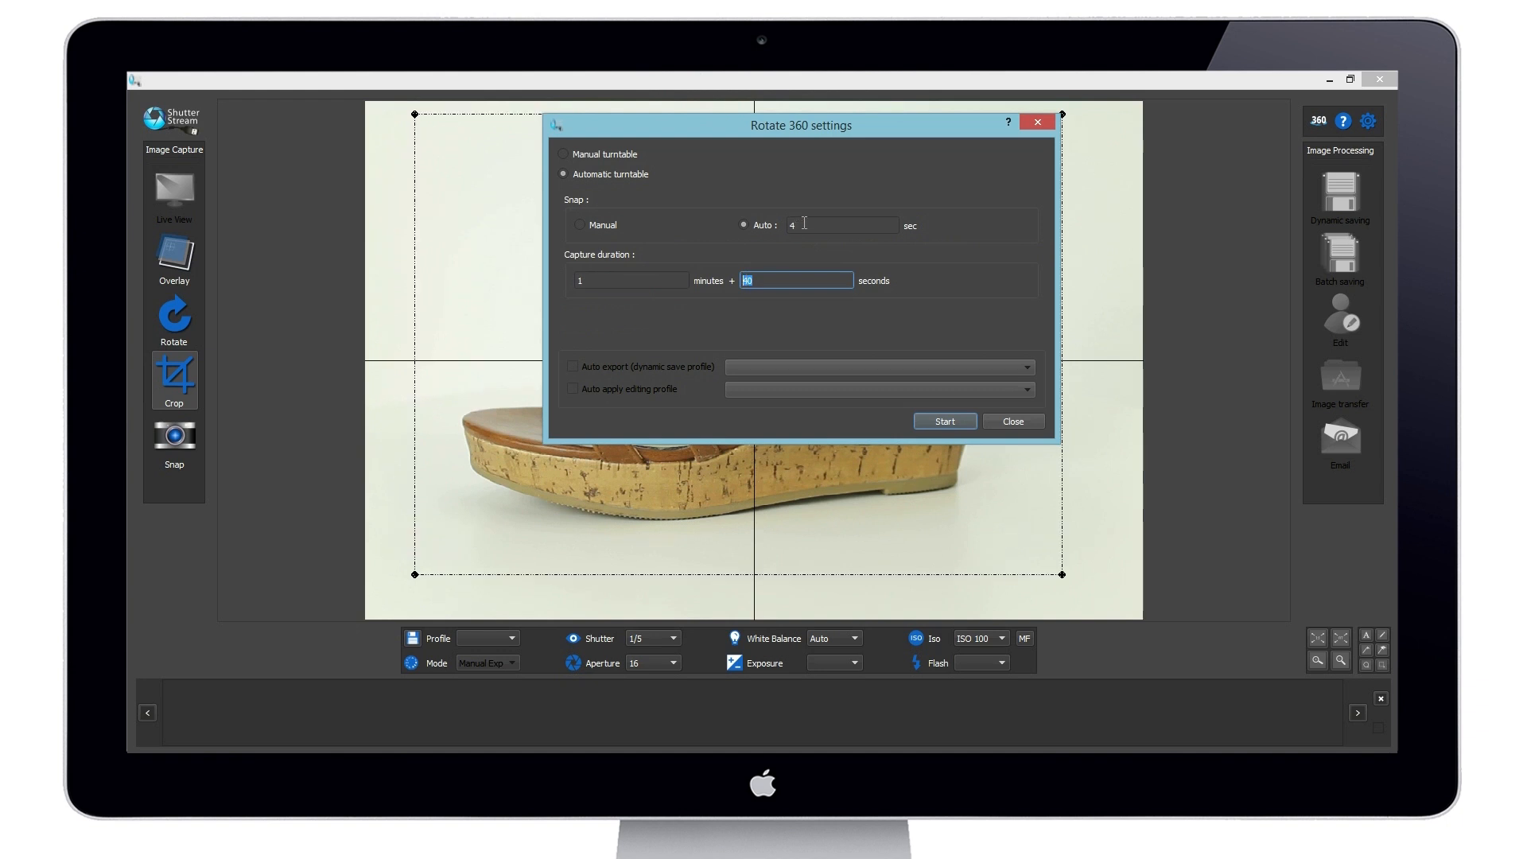
- Set the auto snap interval and start the 1 min 40 s automatic turntable capture
click(842, 225)
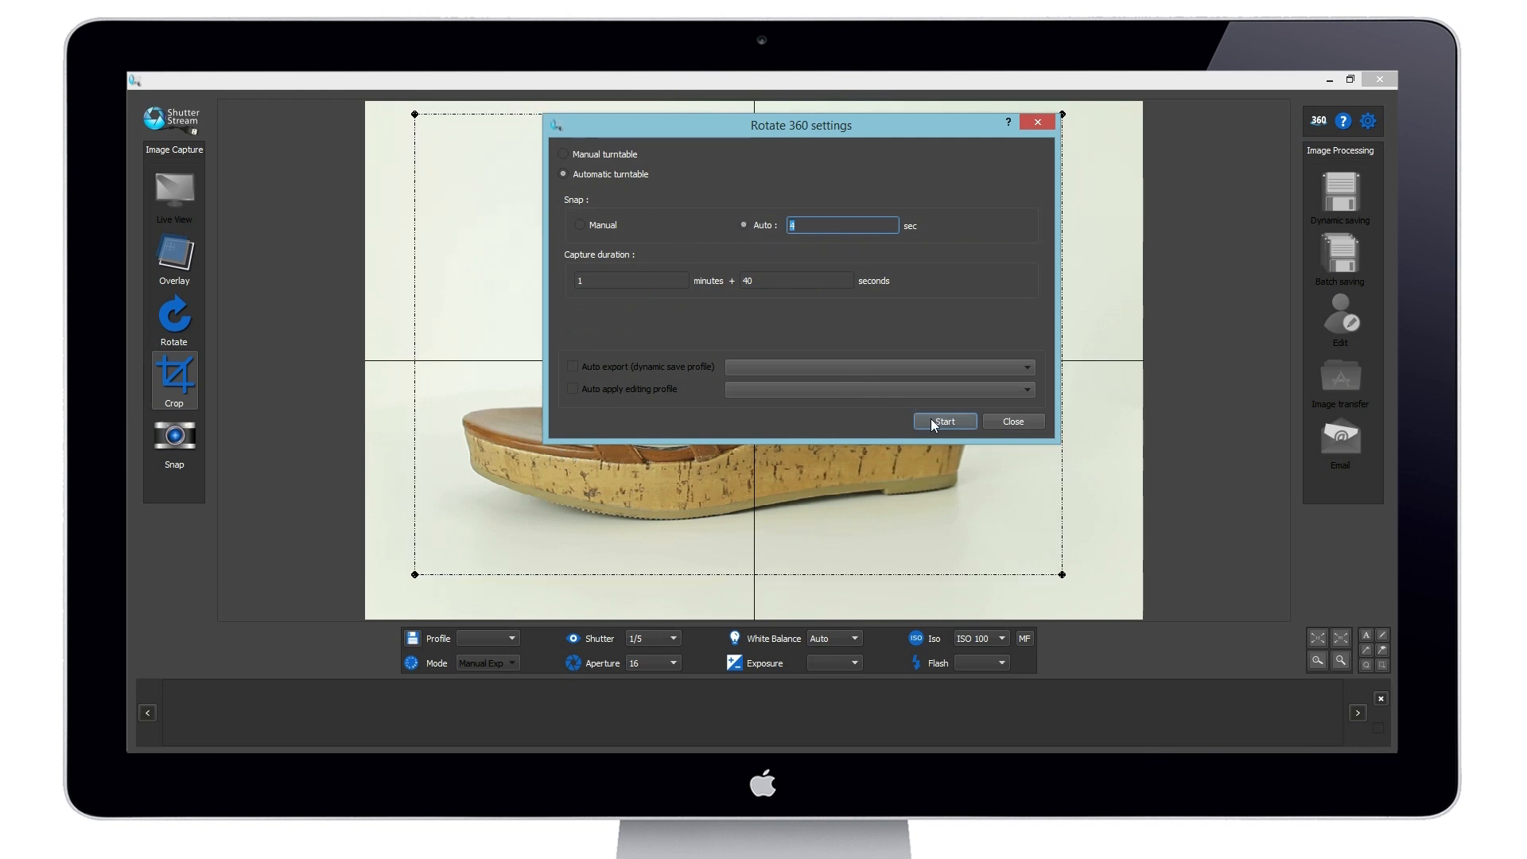
click(943, 420)
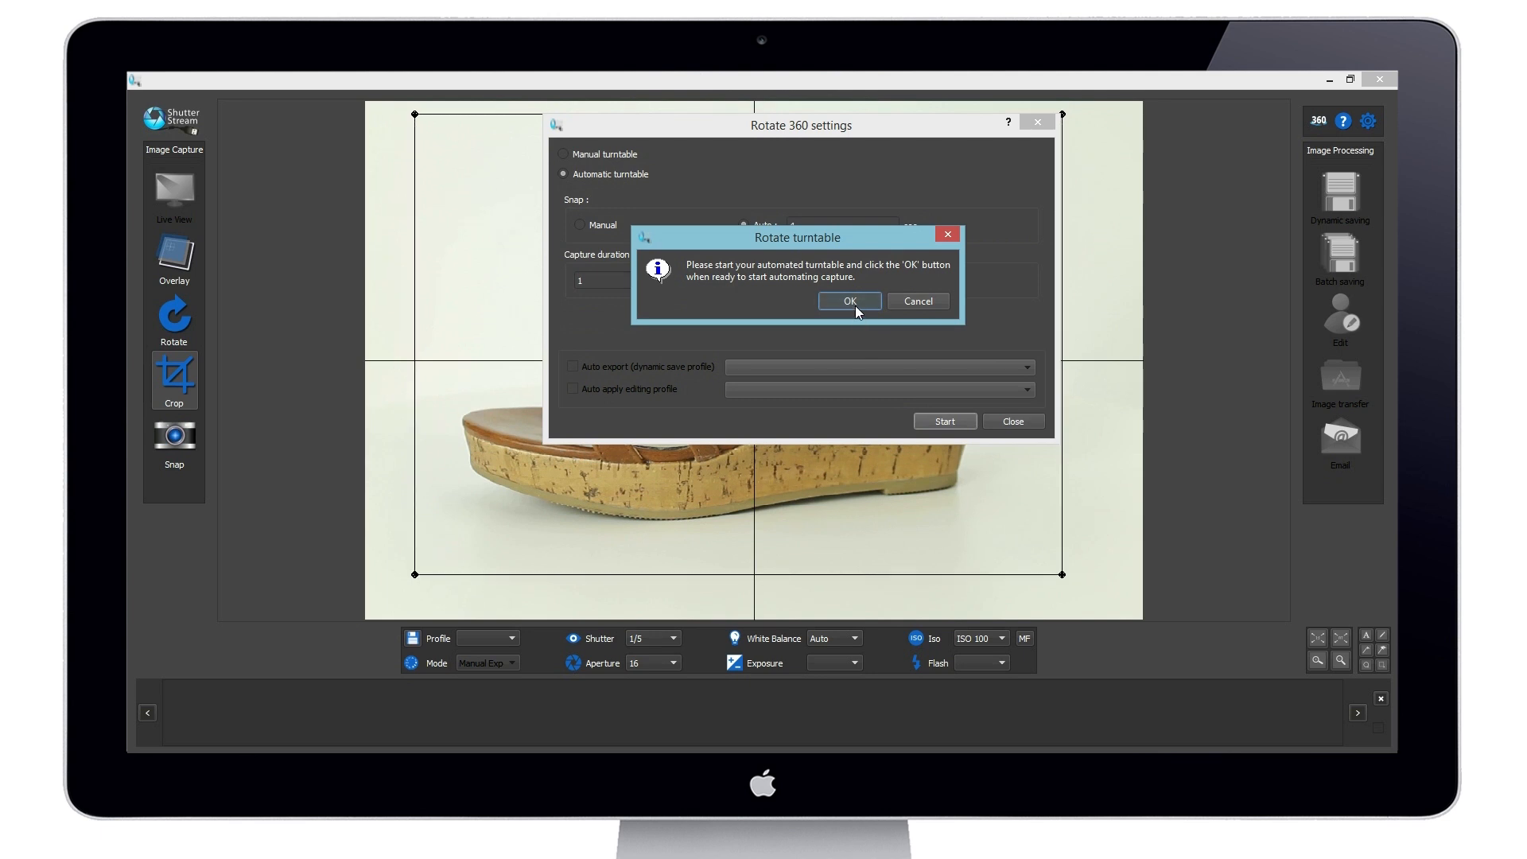
click(848, 300)
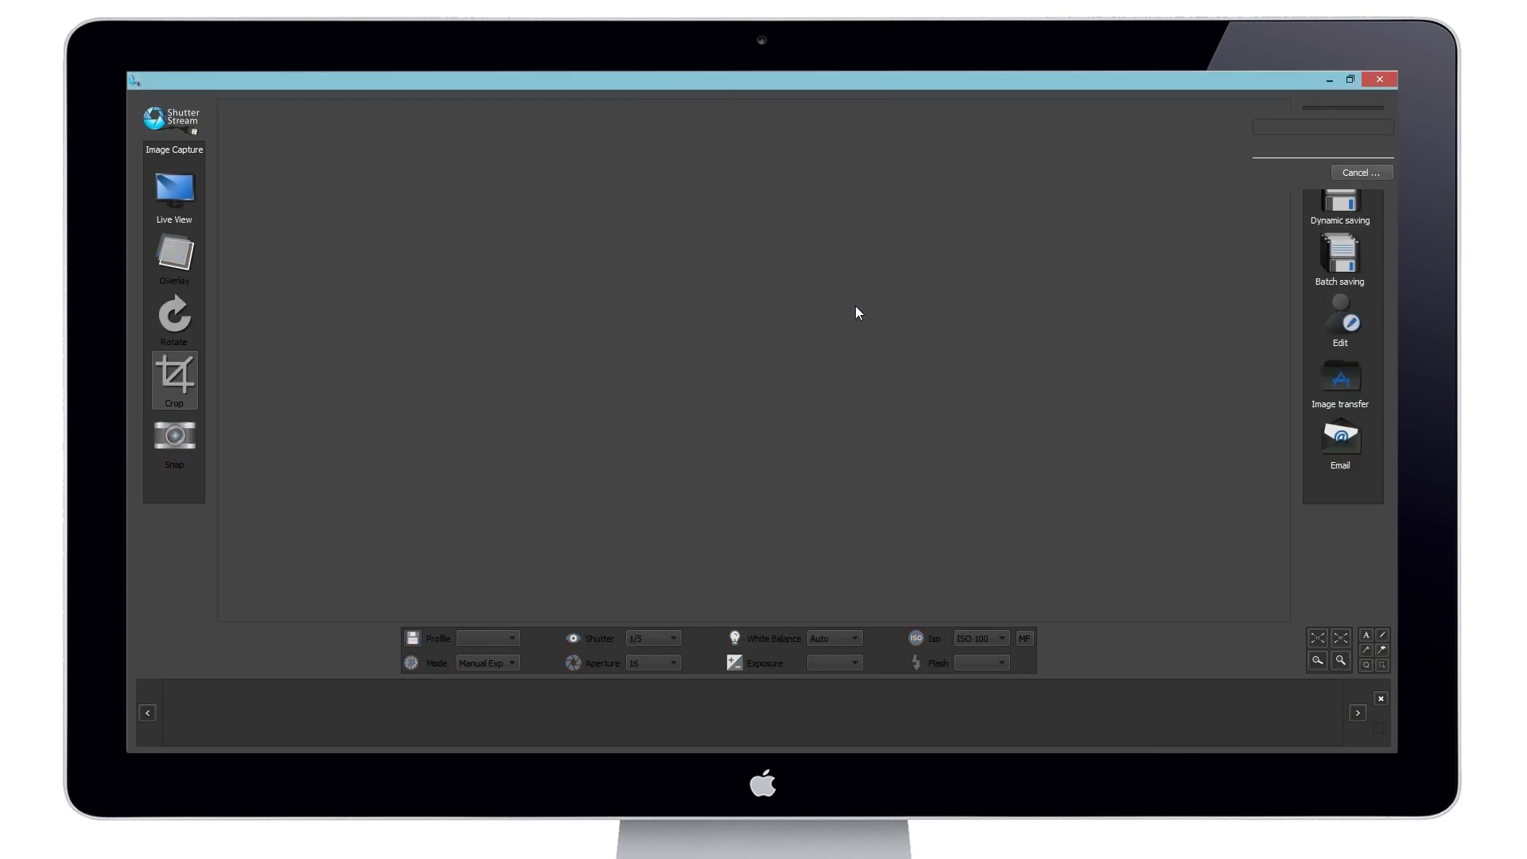